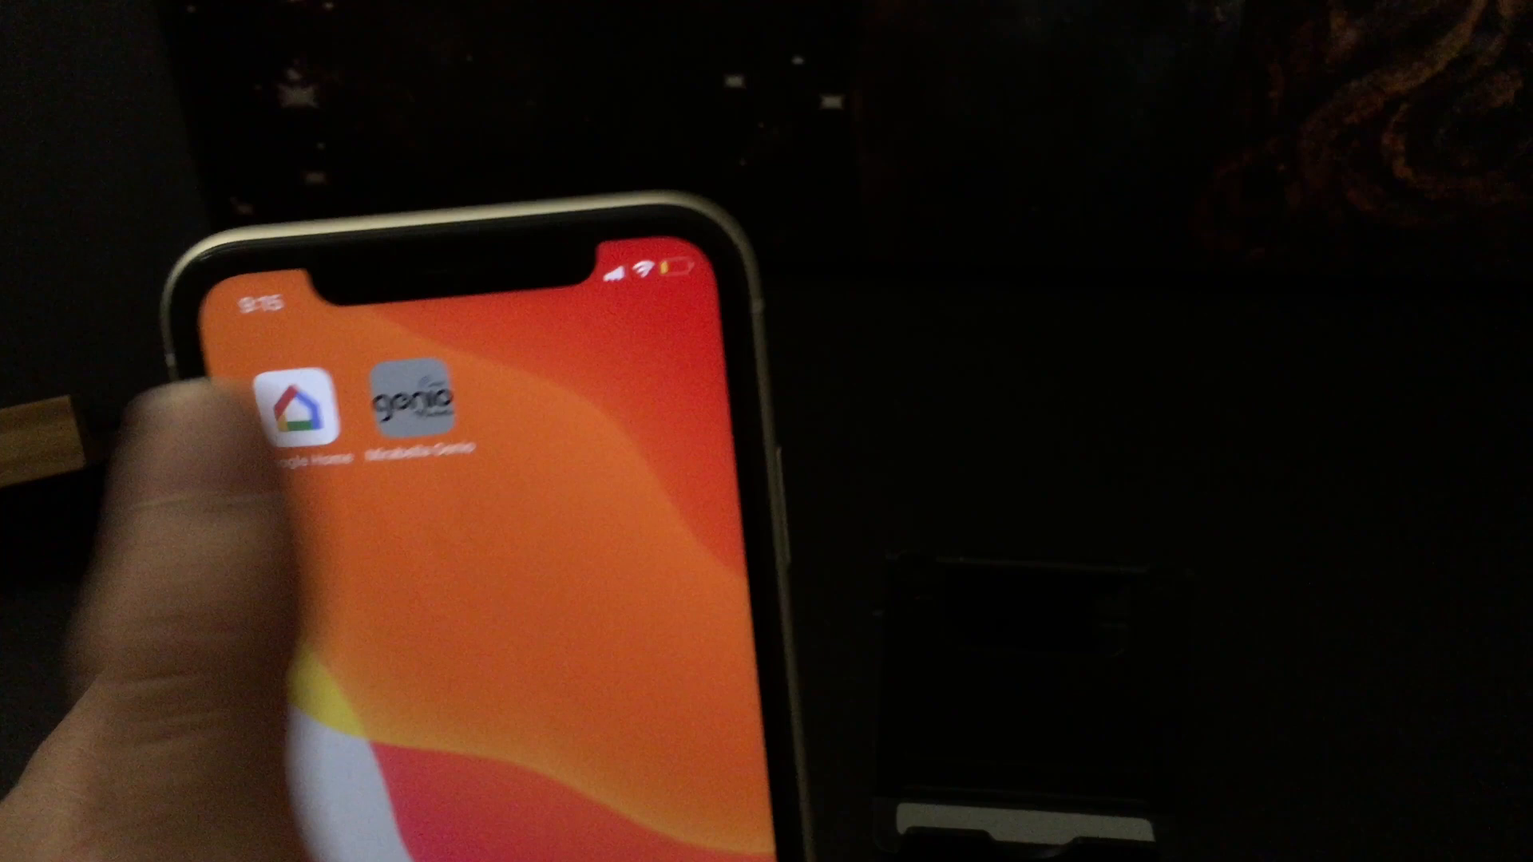
Step: Open Mirabella Genio and scroll its All Devices list of lights and sensor
click(418, 404)
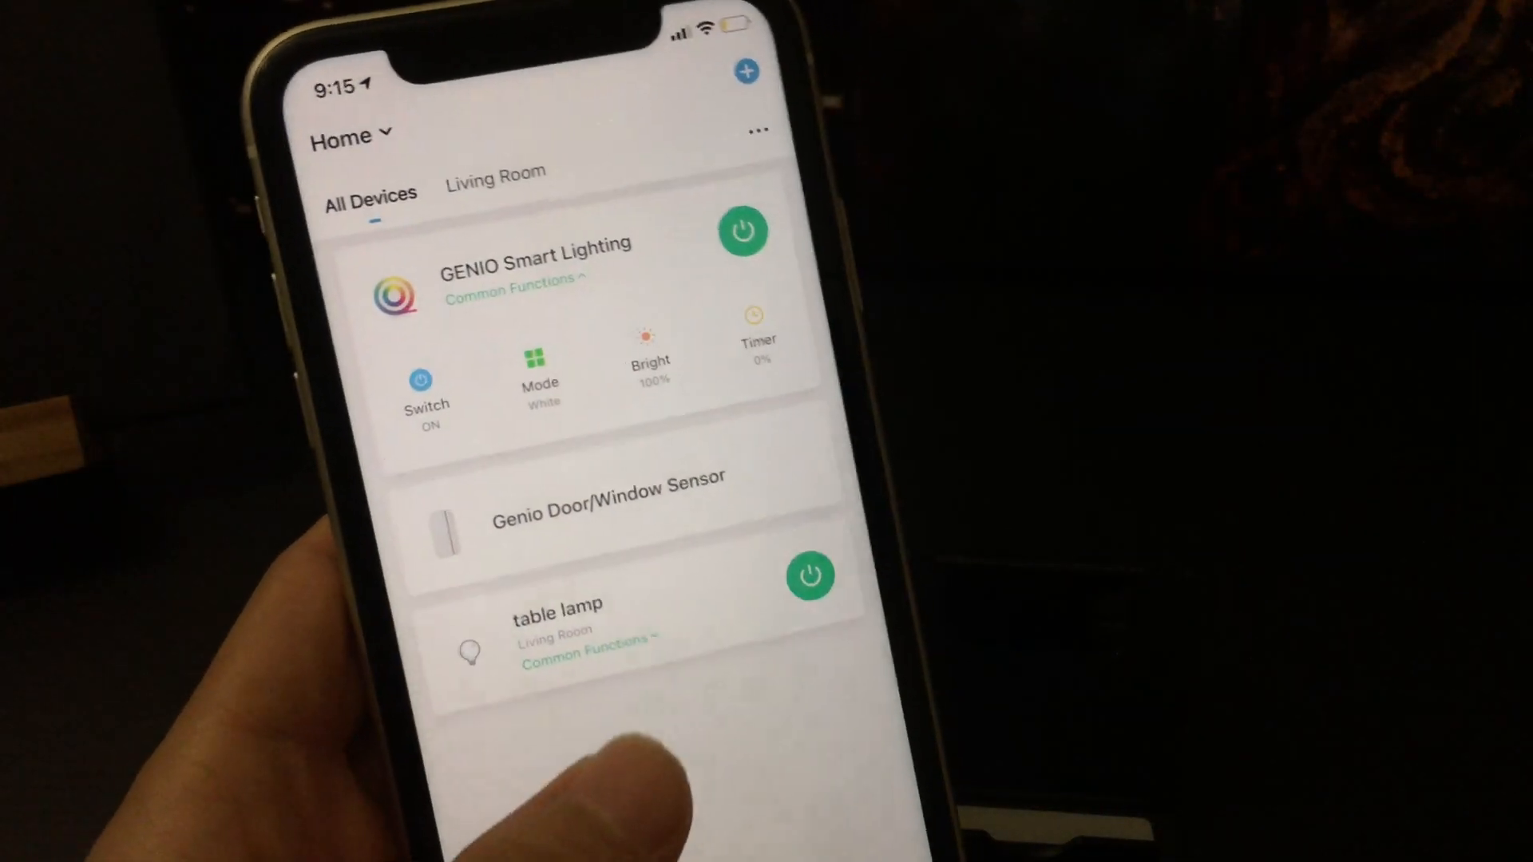
scroll(down, 3)
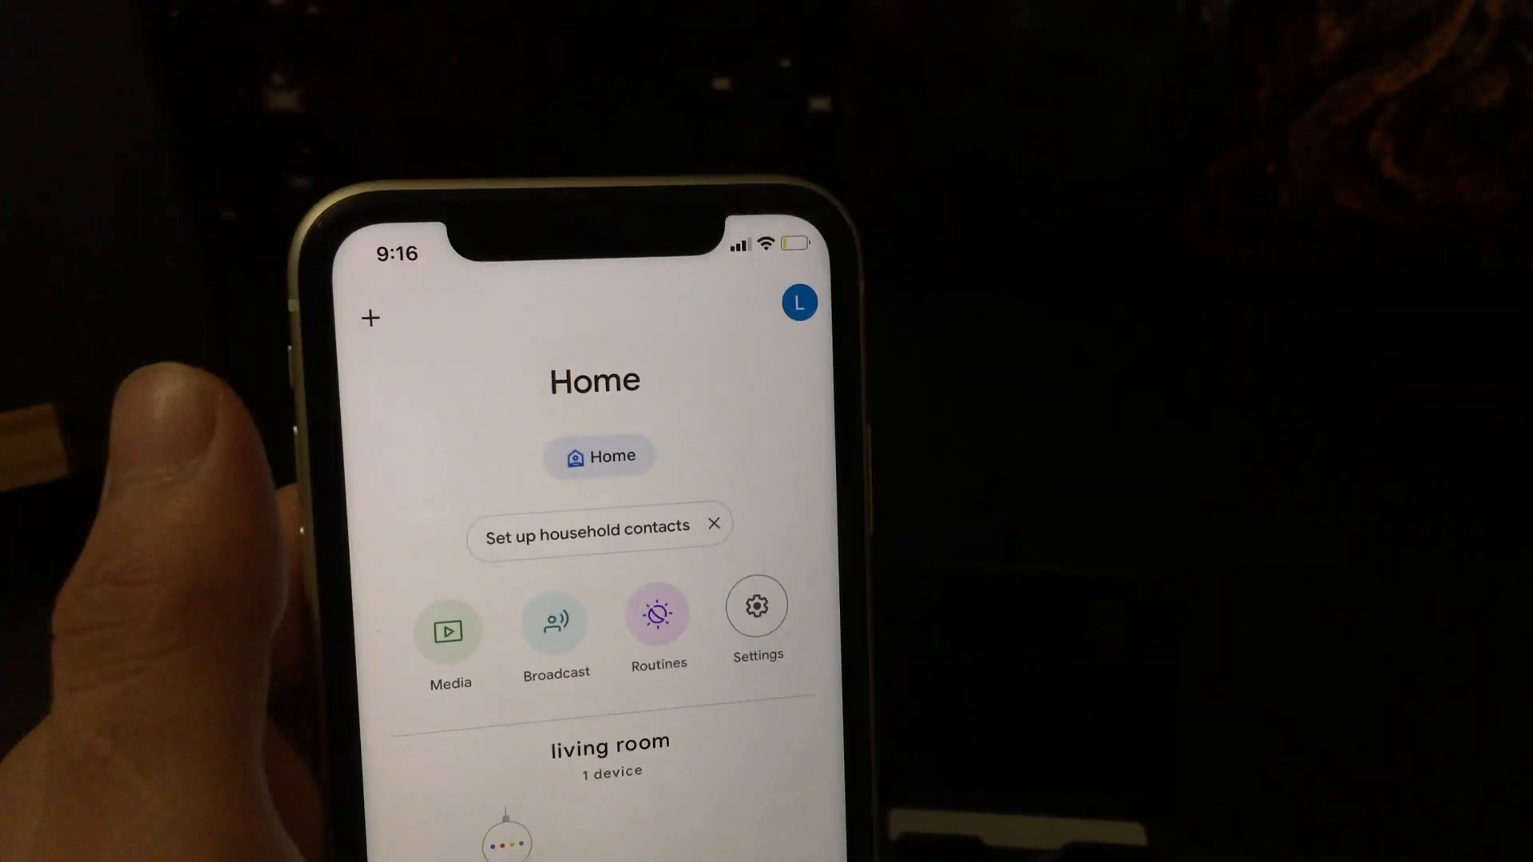
Step: Start setting up a Works with Google device and browse the brand list
click(370, 317)
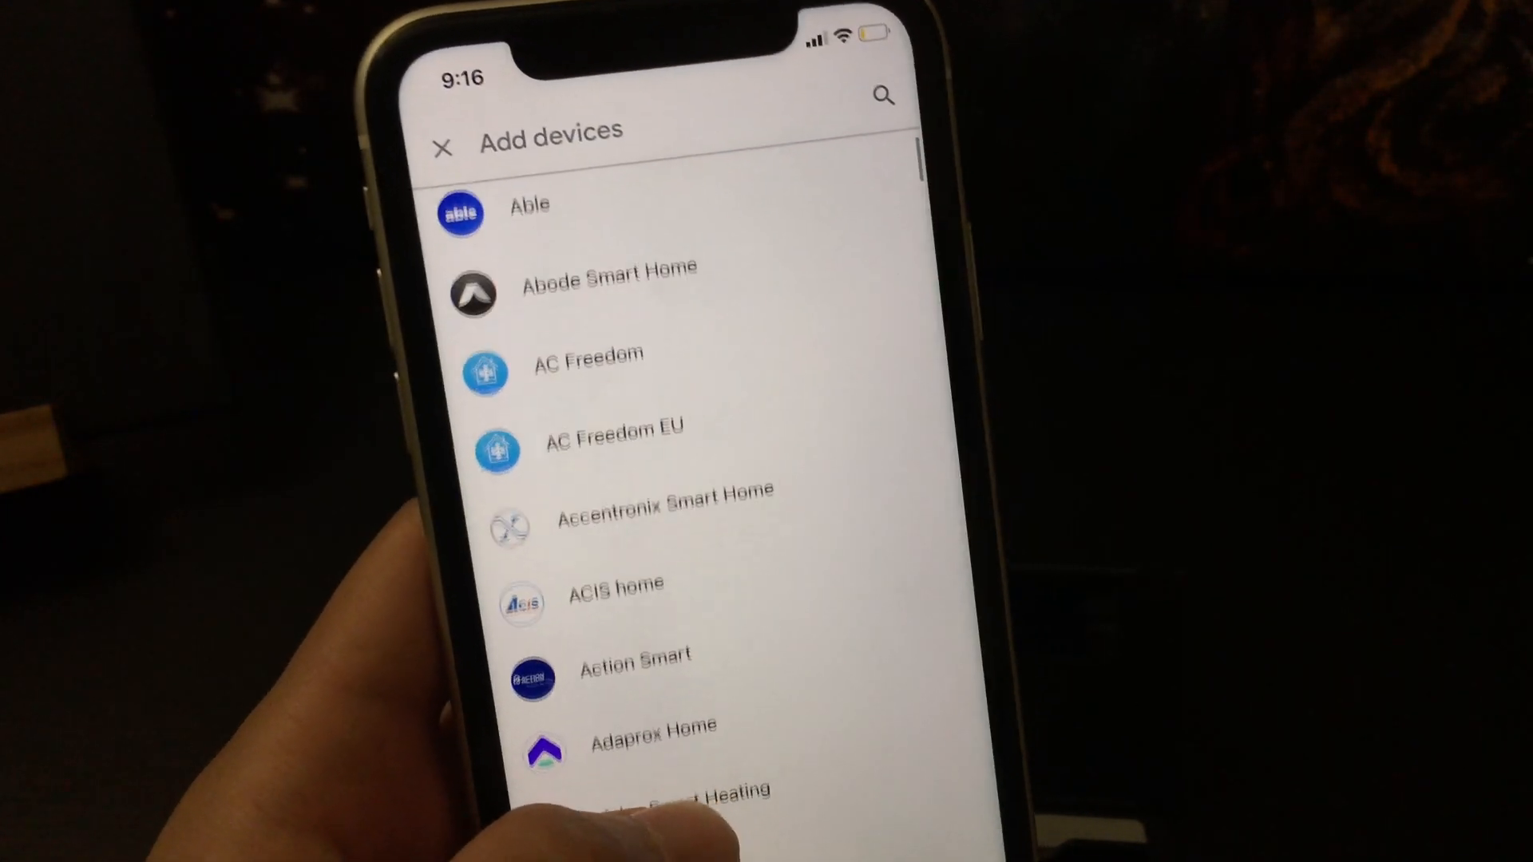
scroll(down, 3)
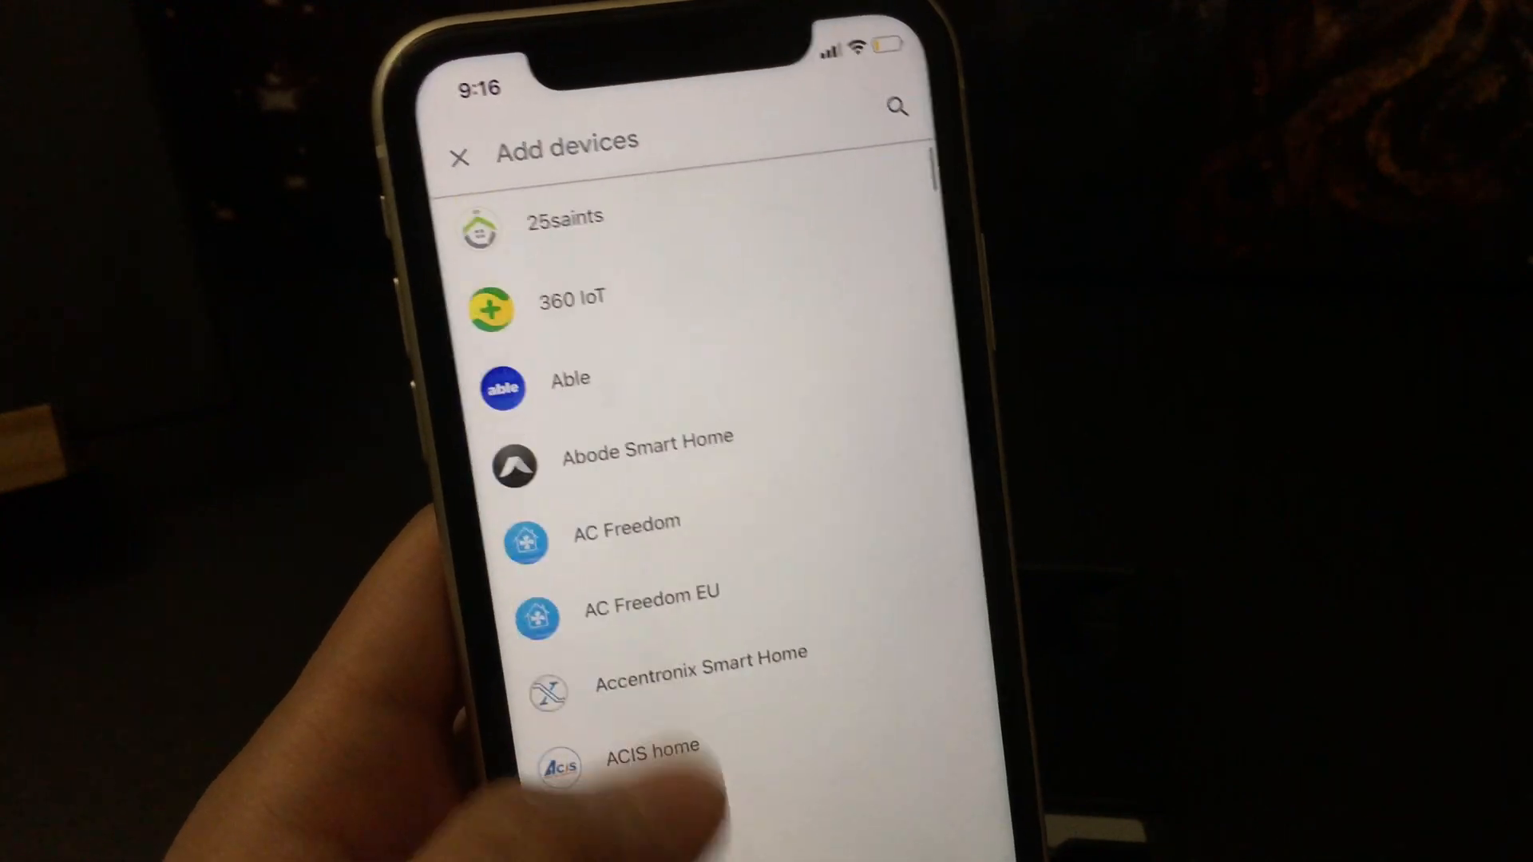
scroll(down, 3)
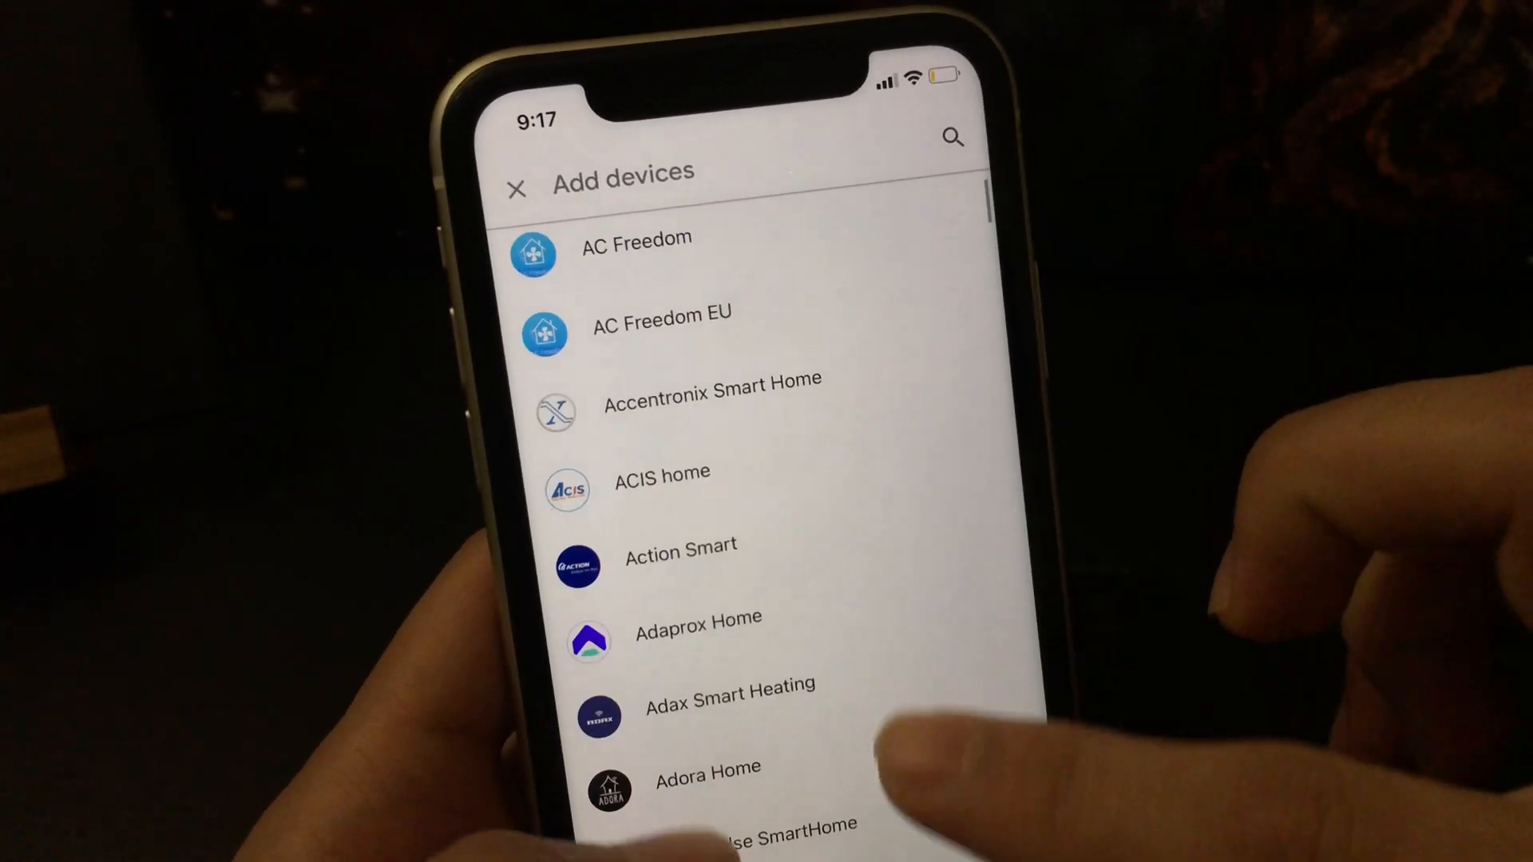
scroll(down, 3)
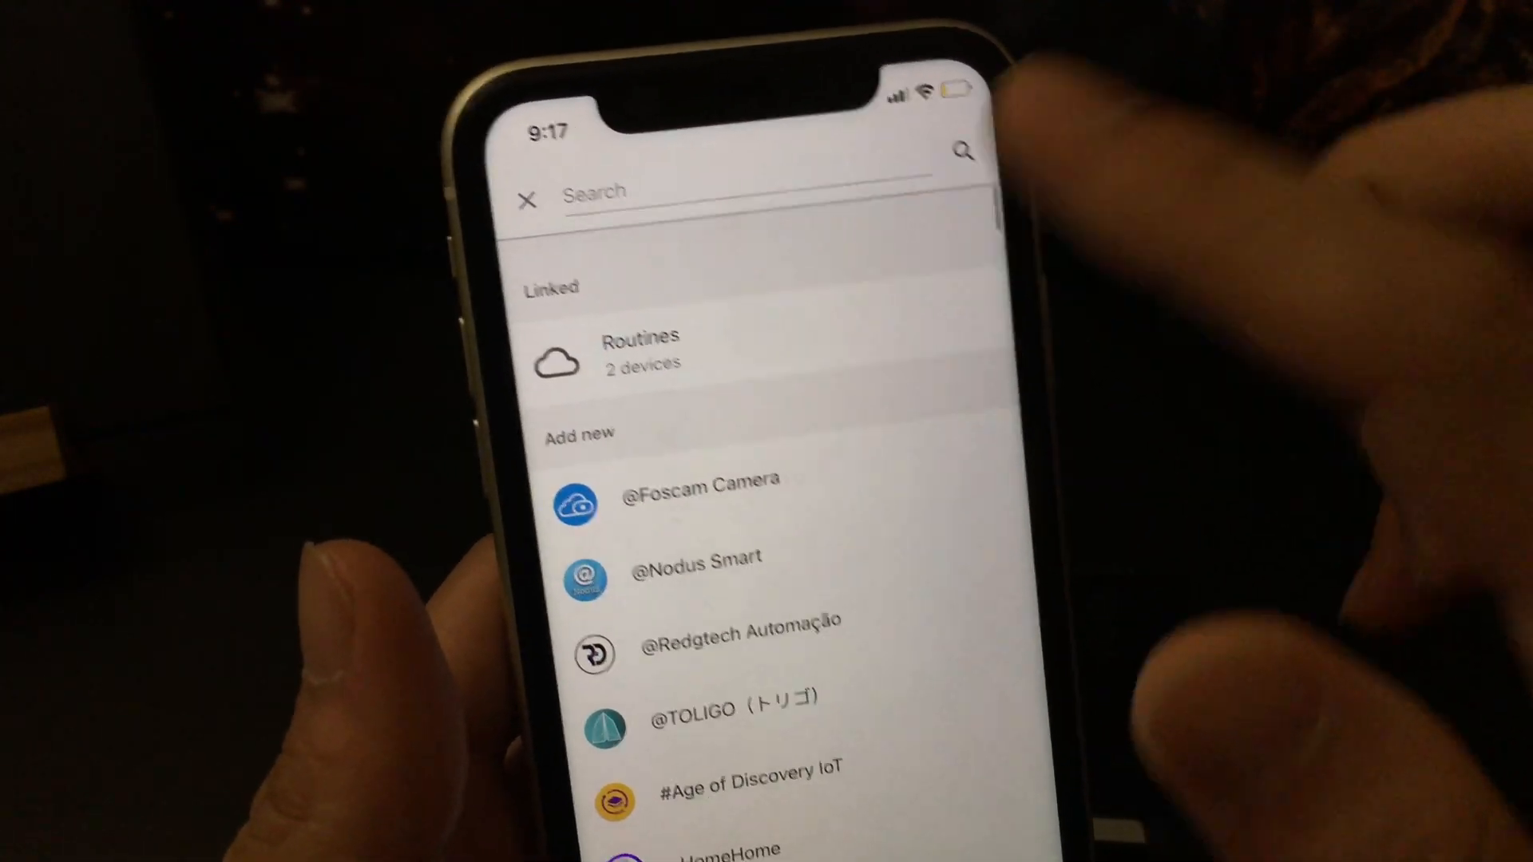
click(743, 192)
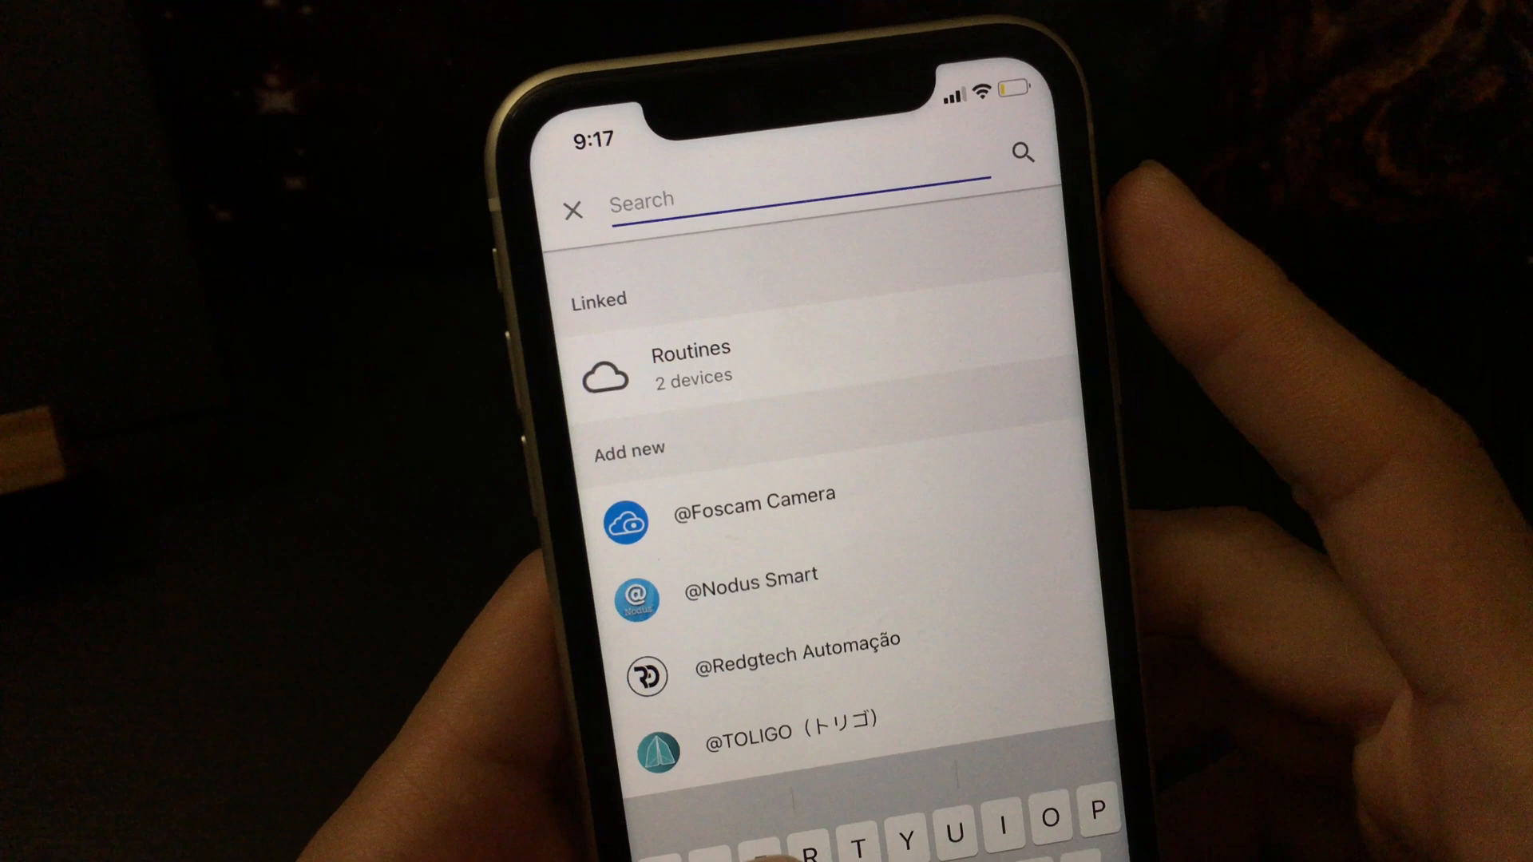
text(Mira)
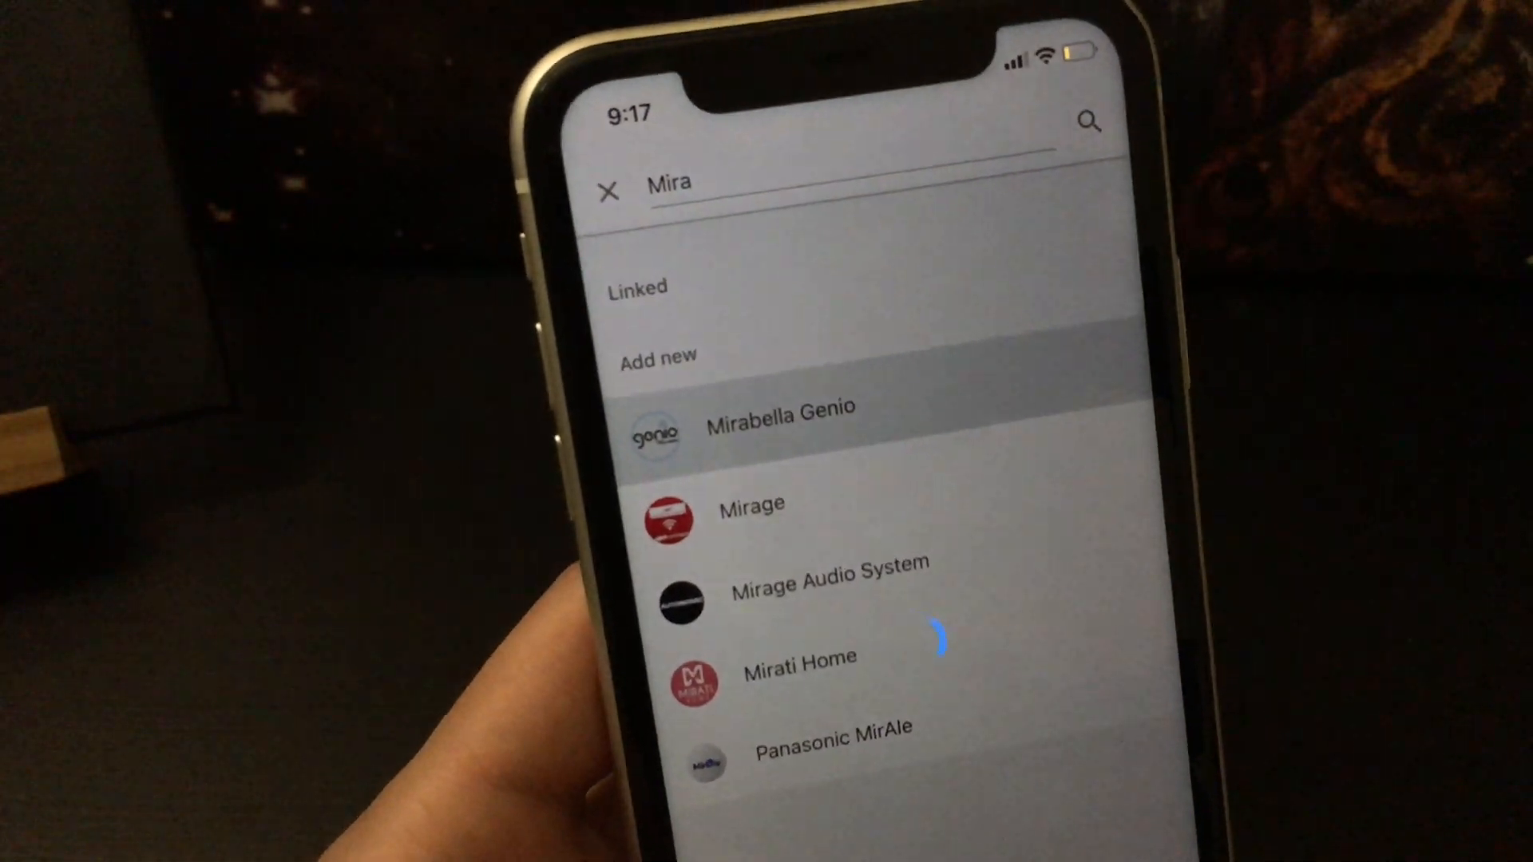
click(779, 409)
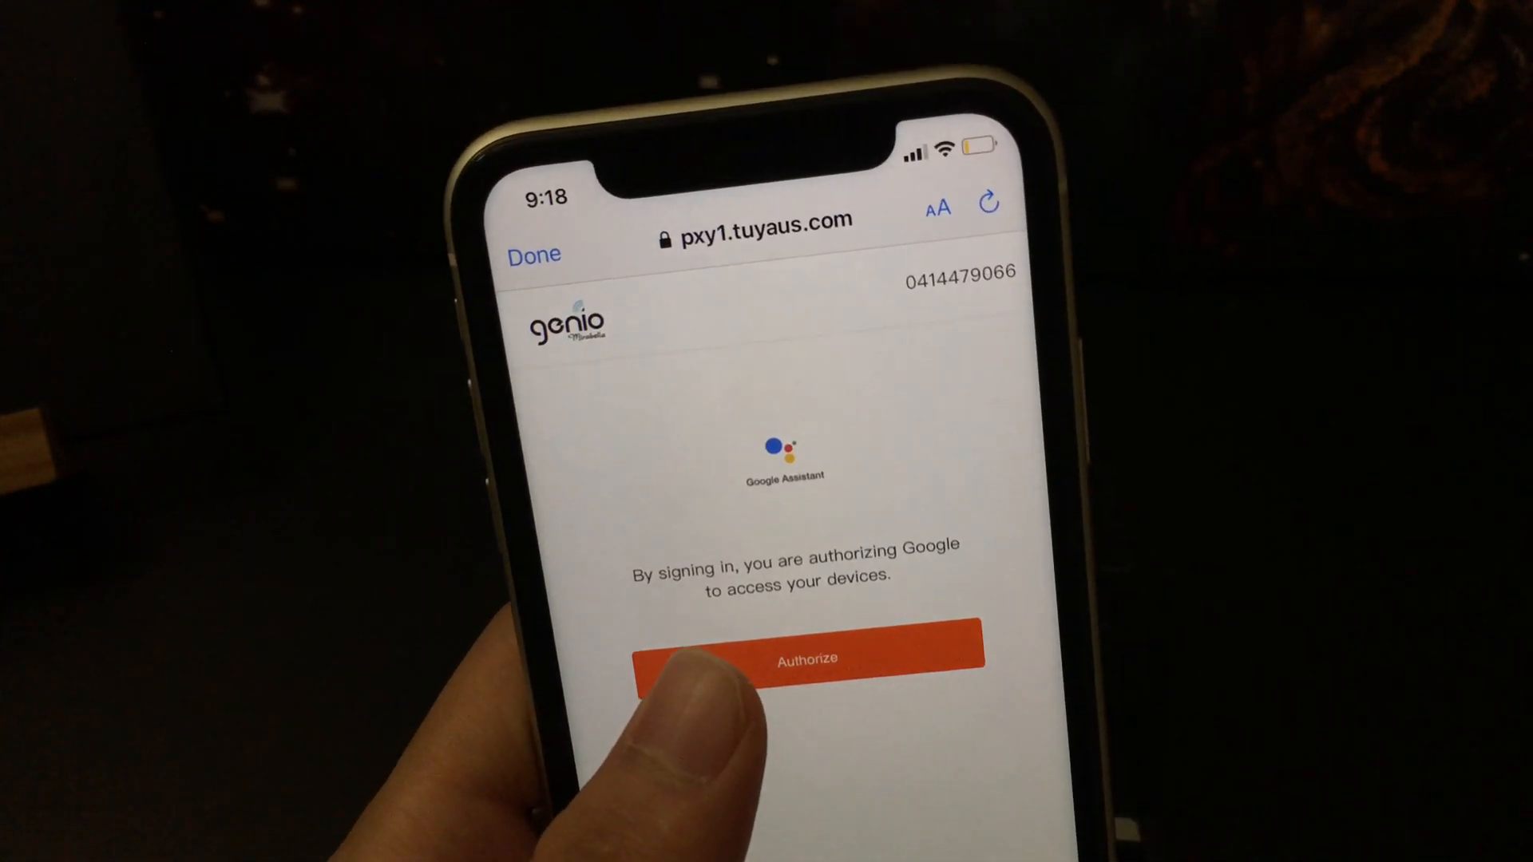
Step: Authorize Google to access the Genio account's devices
click(796, 657)
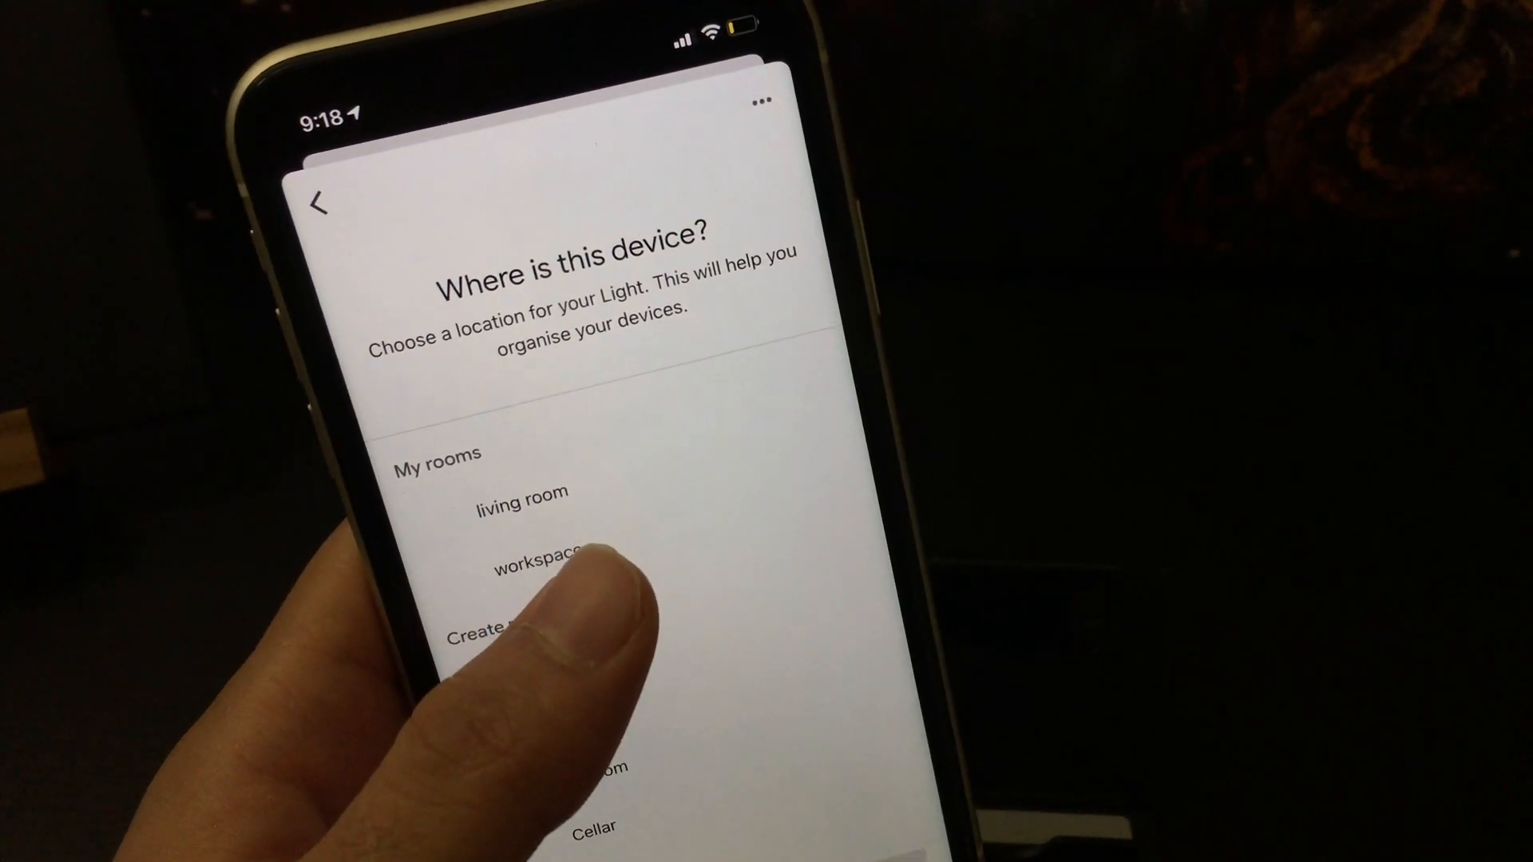
Step: Place the Genio light in workspace and the Door/Window Sensor in living room
click(552, 544)
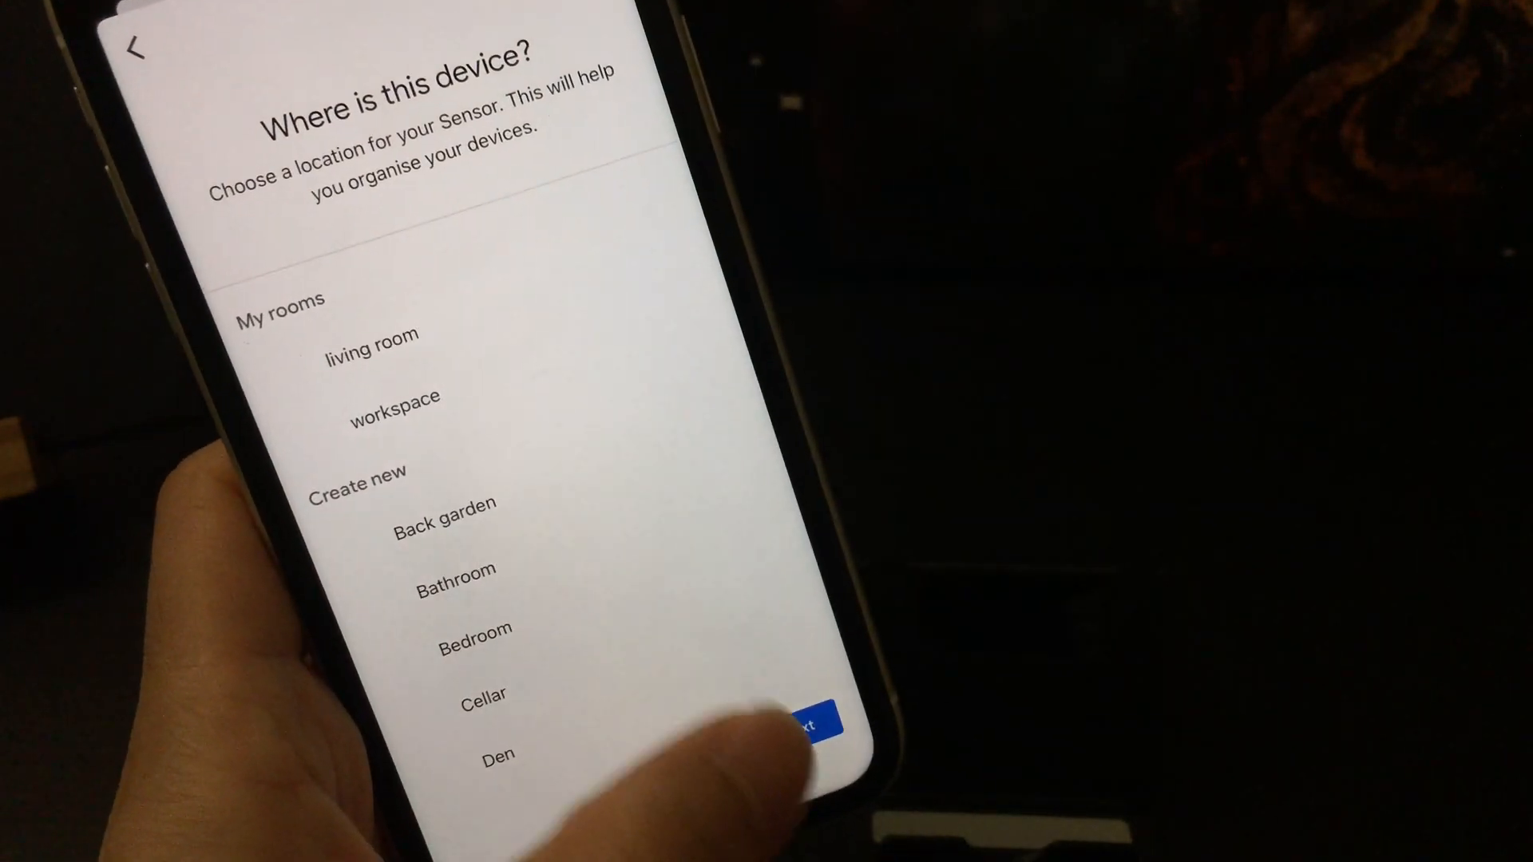
click(371, 335)
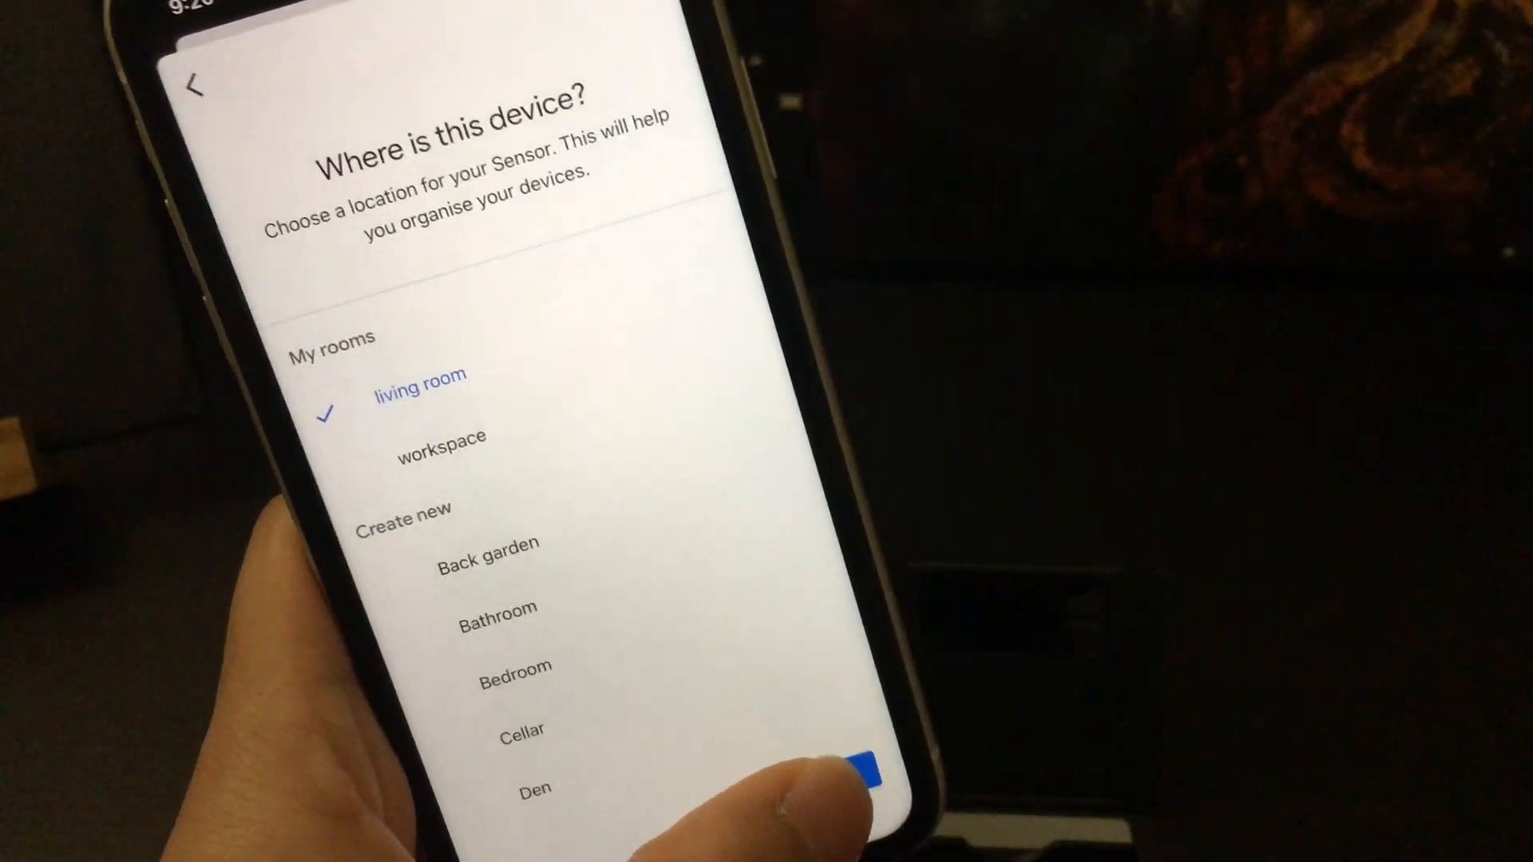
click(822, 752)
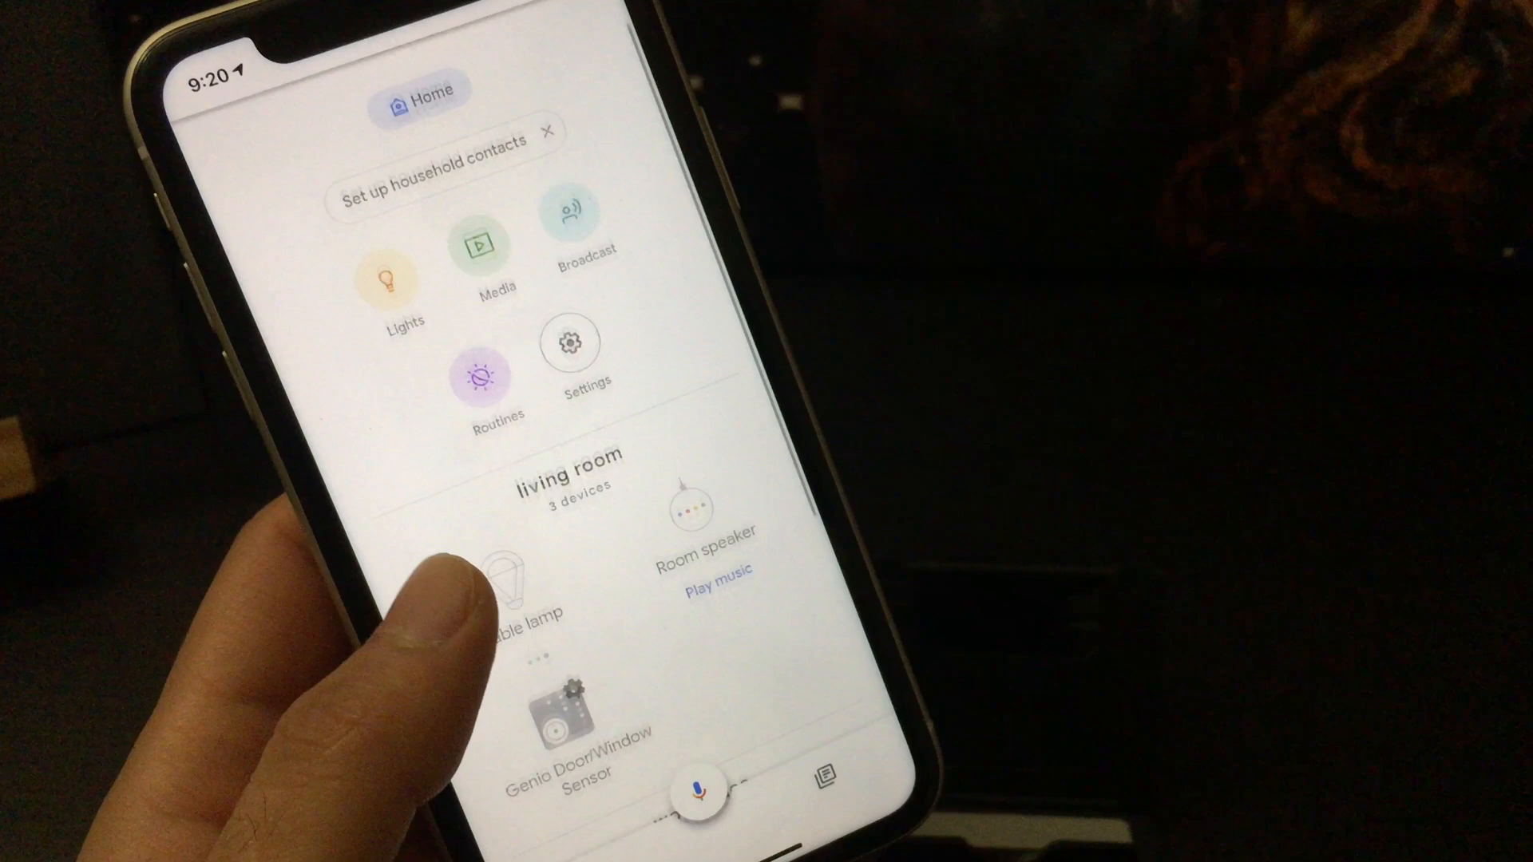
scroll(down, 3)
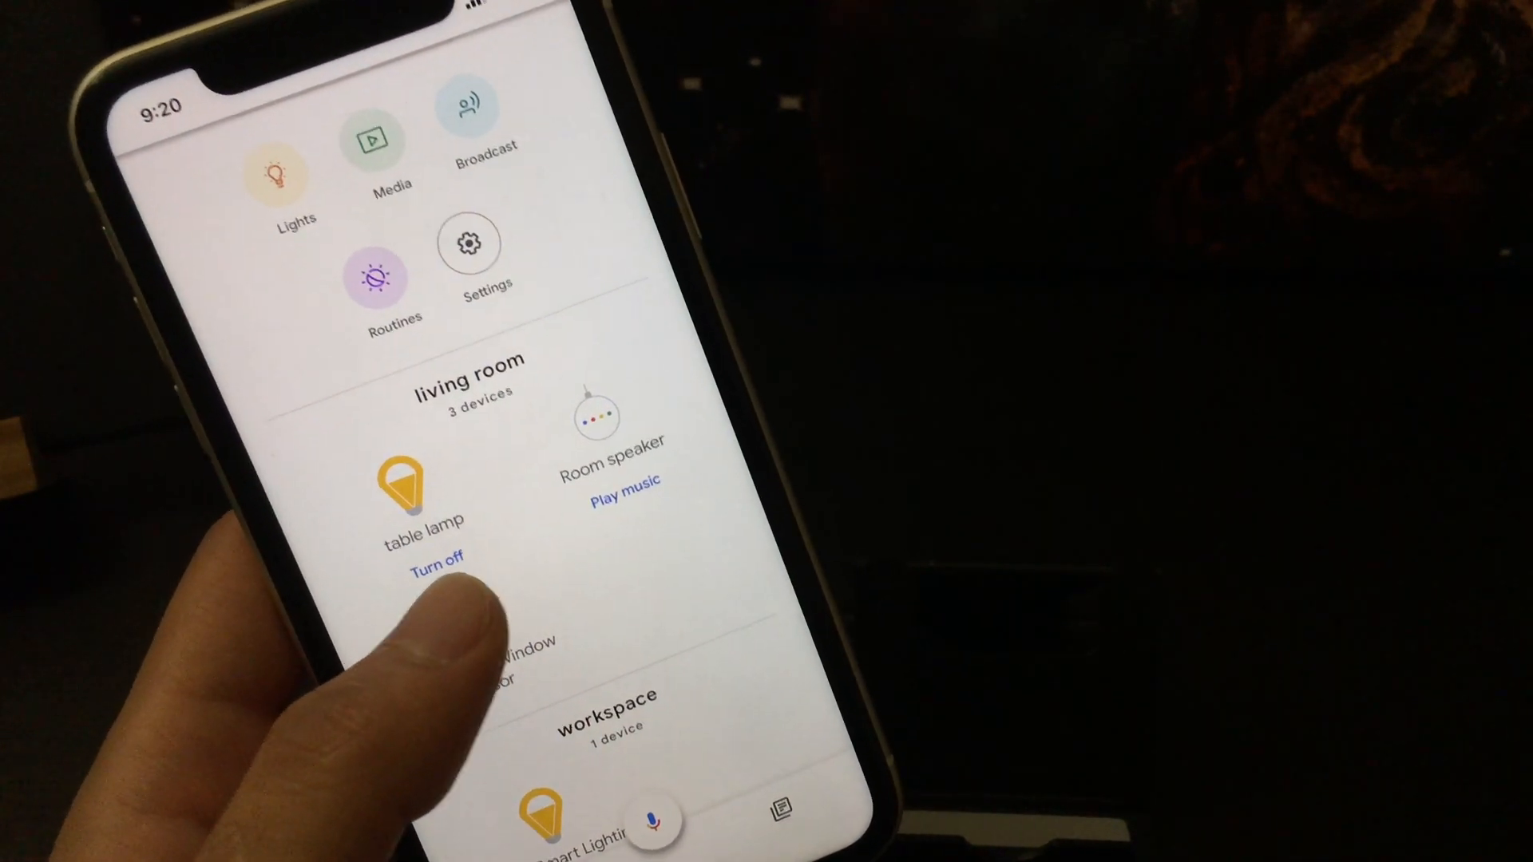
click(438, 554)
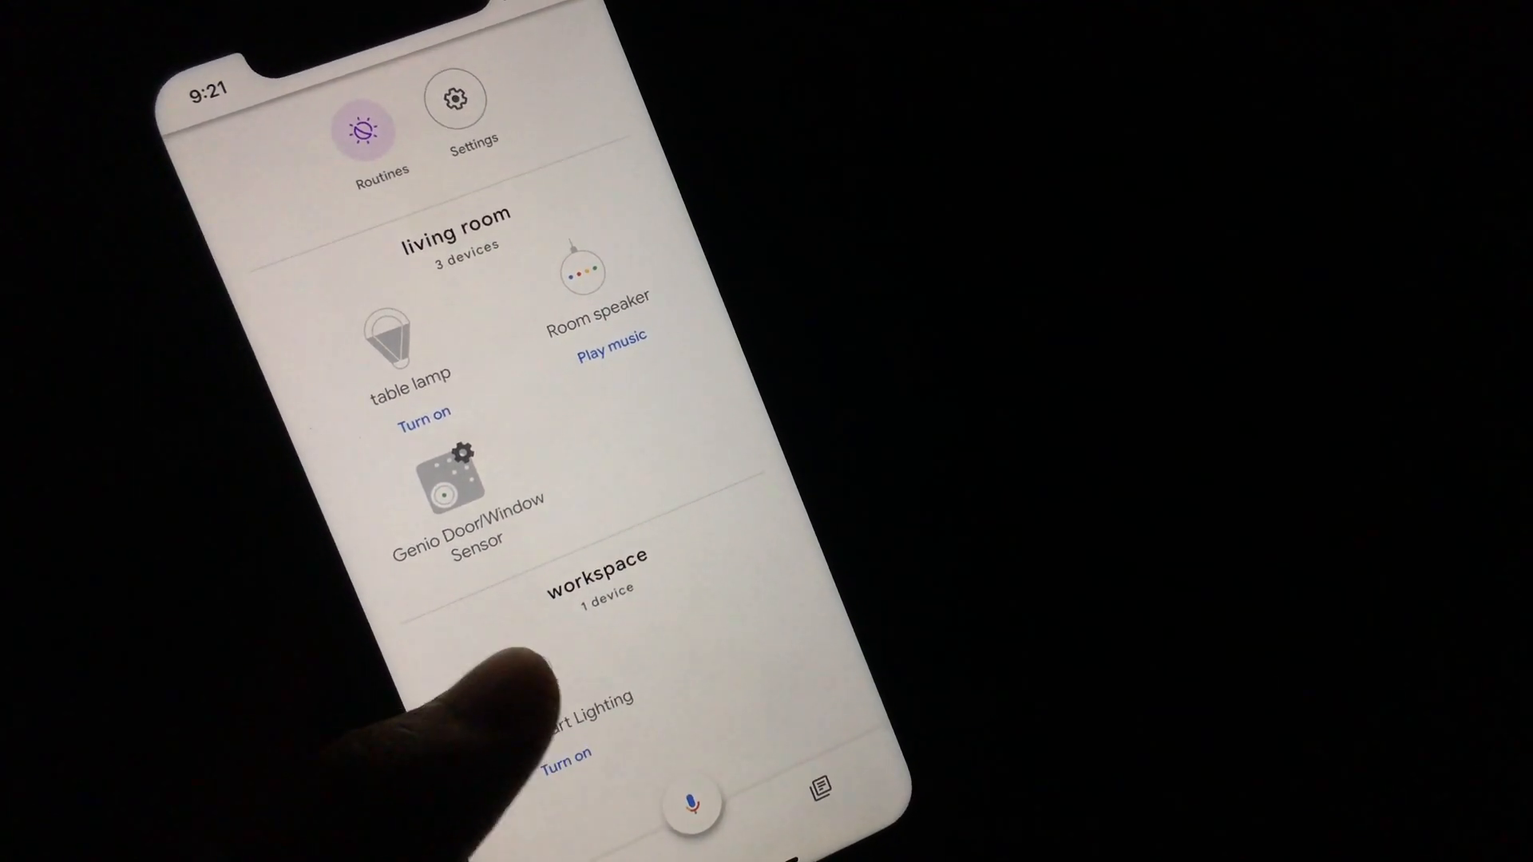
click(576, 696)
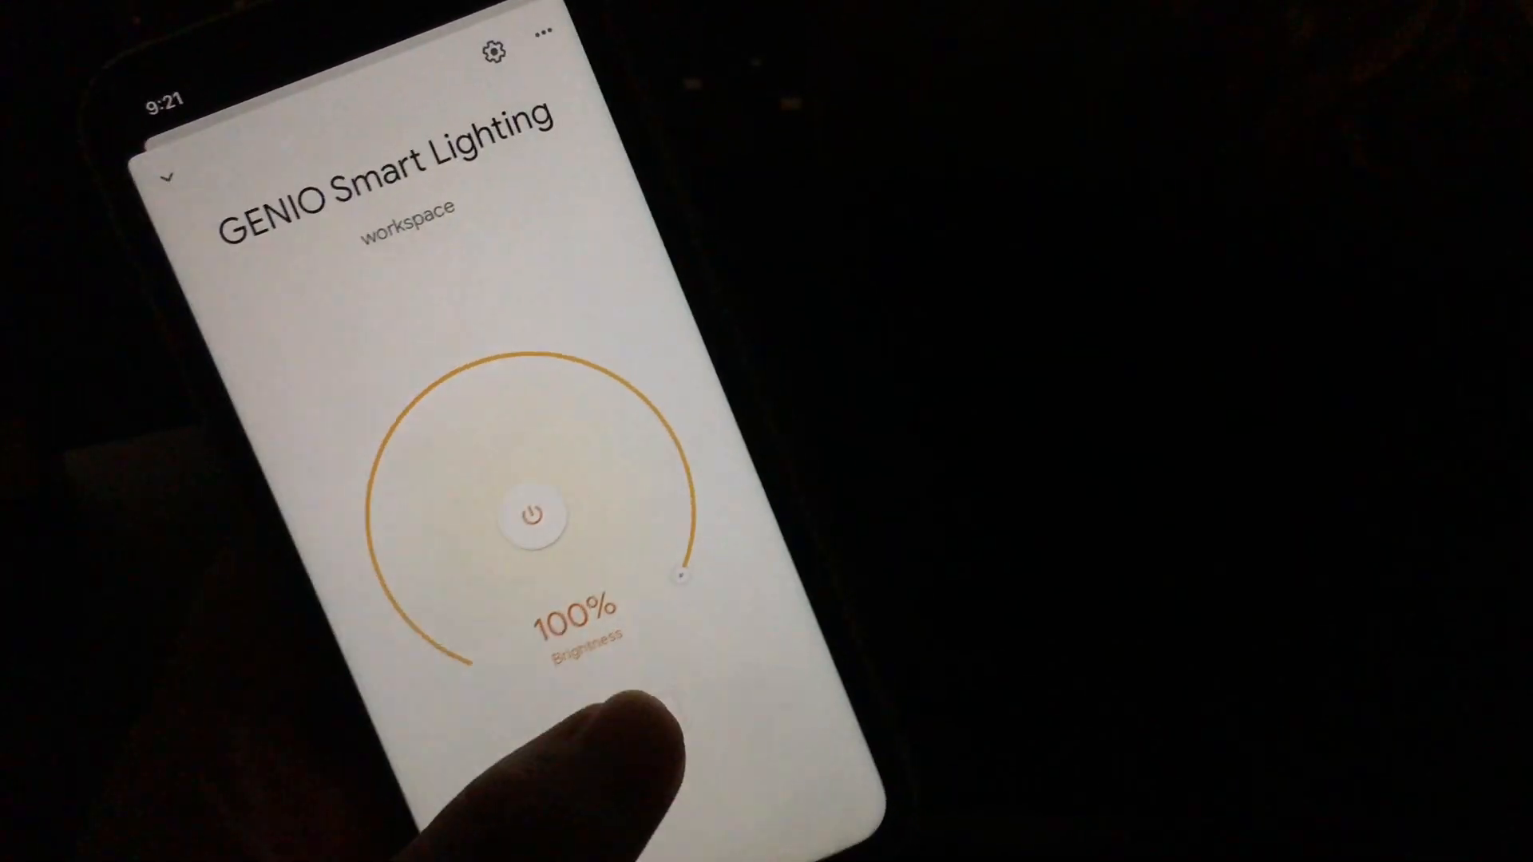